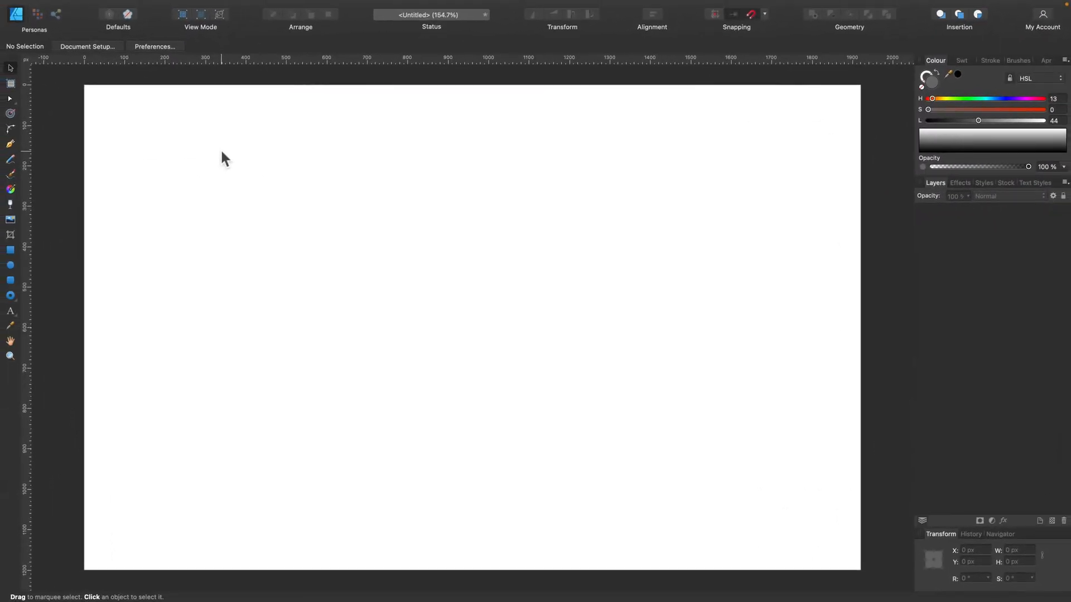
mouse_move(104, 254)
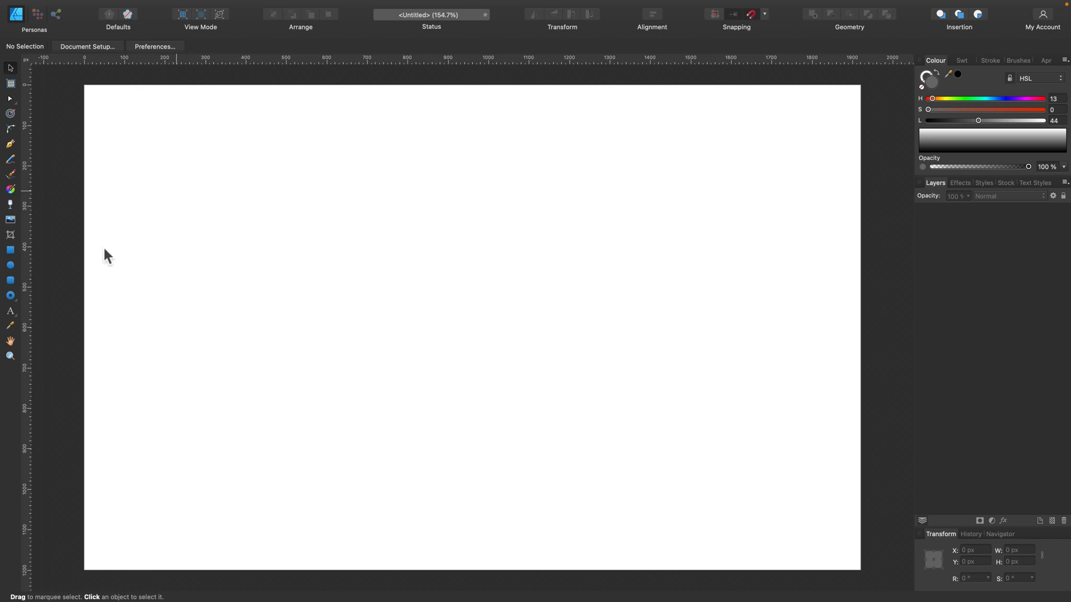
- Draw a grey donut, cut it to its top half (360°/180°) and shrink the hole to about 36% for a thick arch band
left_click(10, 296)
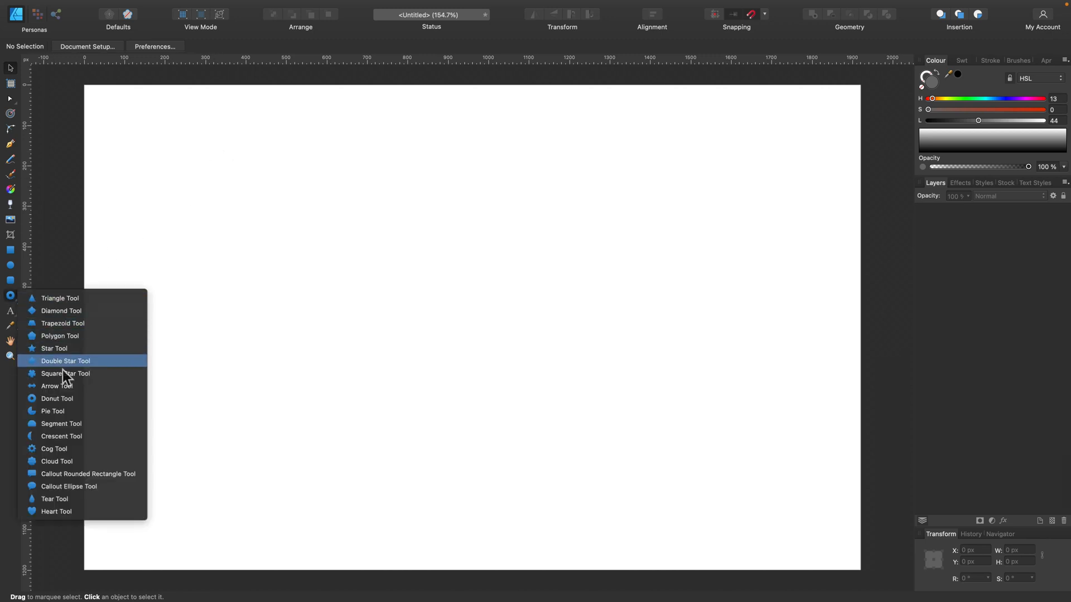
mouse_move(56, 398)
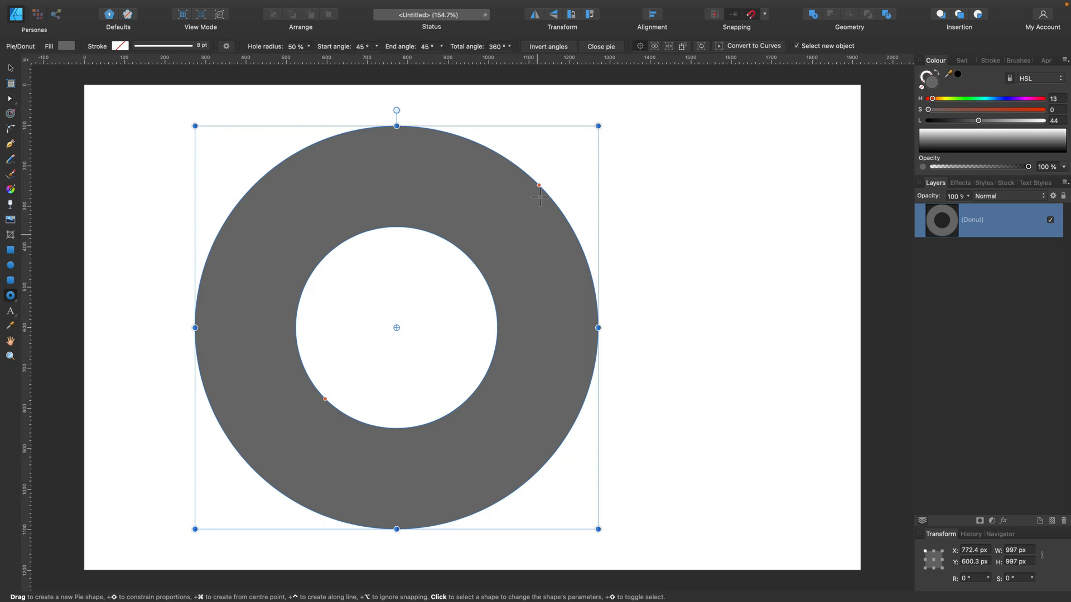
left_click_drag(539, 186, 474, 144)
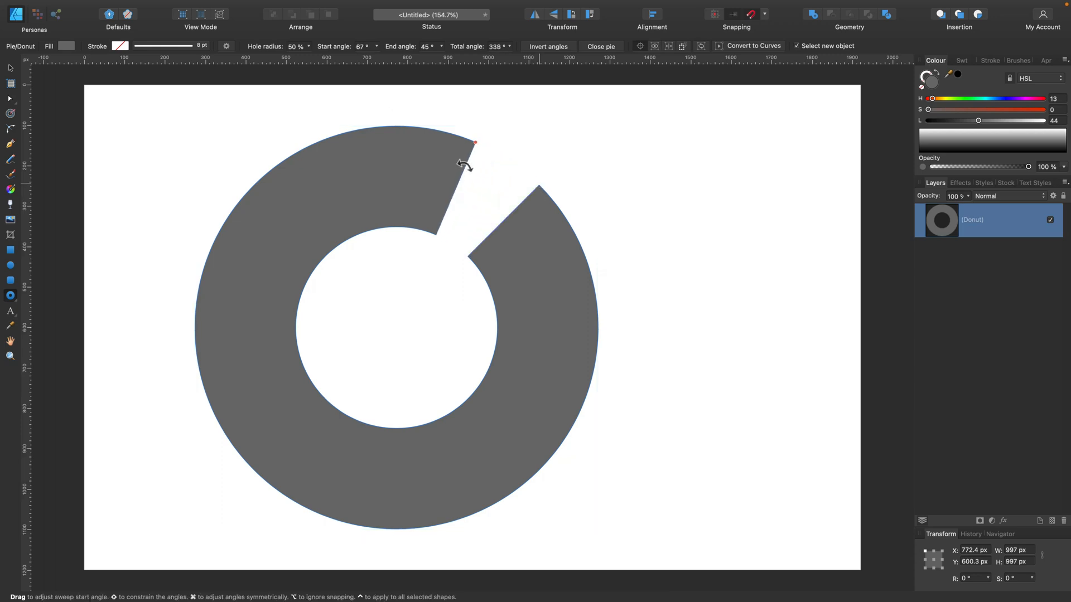
left_click_drag(474, 142, 534, 475)
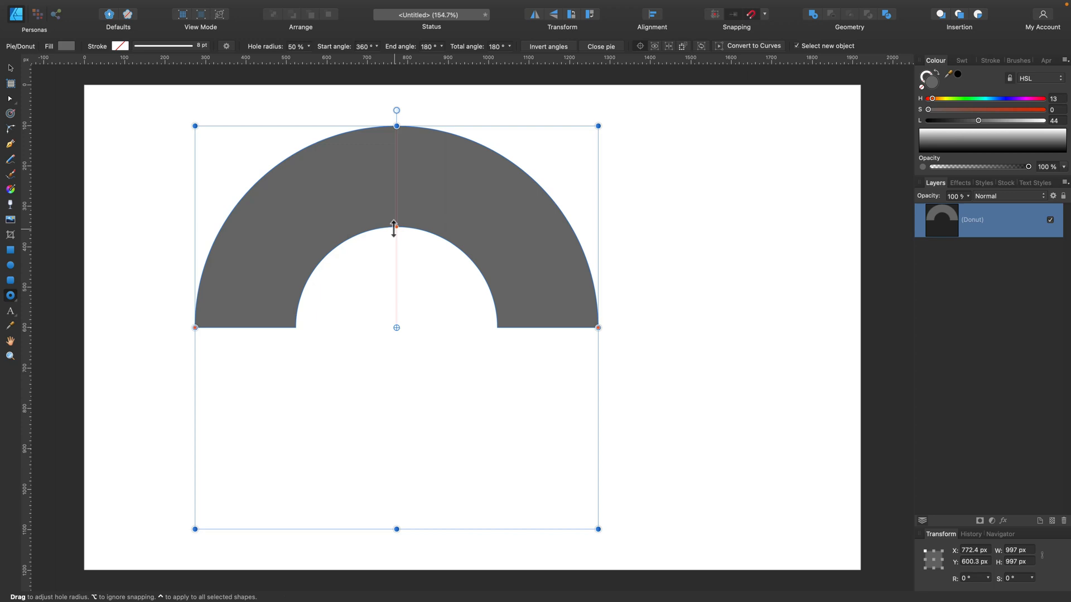
left_click_drag(394, 227, 394, 253)
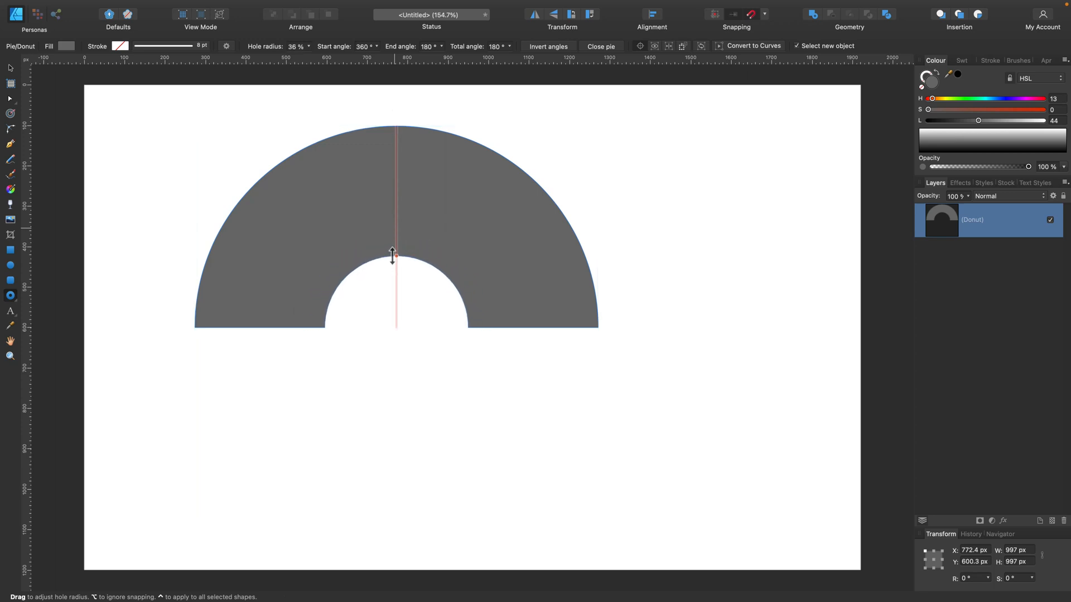
left_click(9, 69)
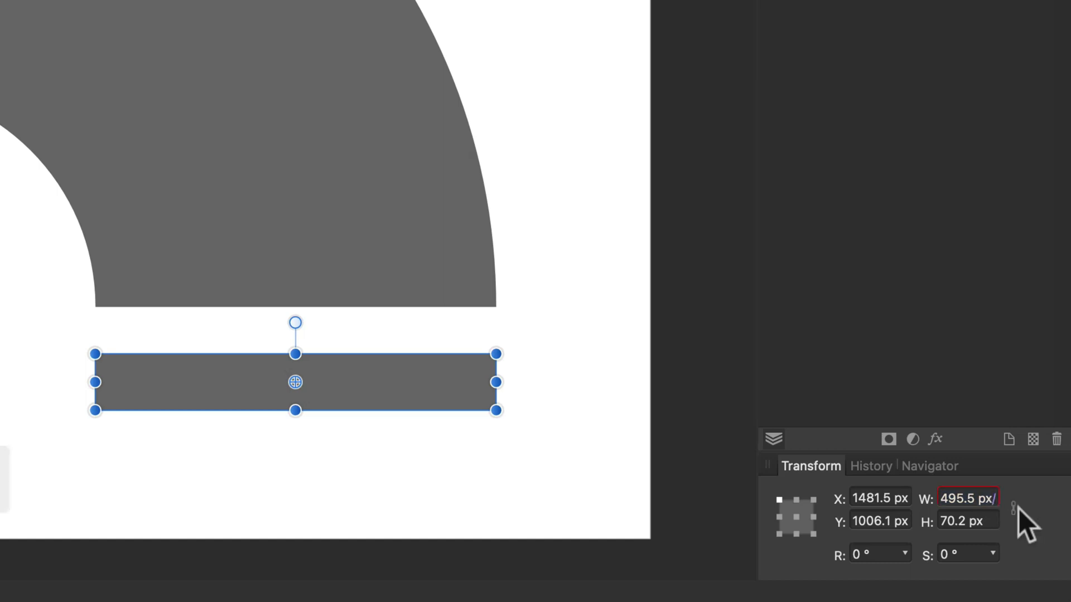
- Size the gauge rectangle to 99.1 px wide under the arch's right inner foot and select the arch to duplicate it
type("99.1 px")
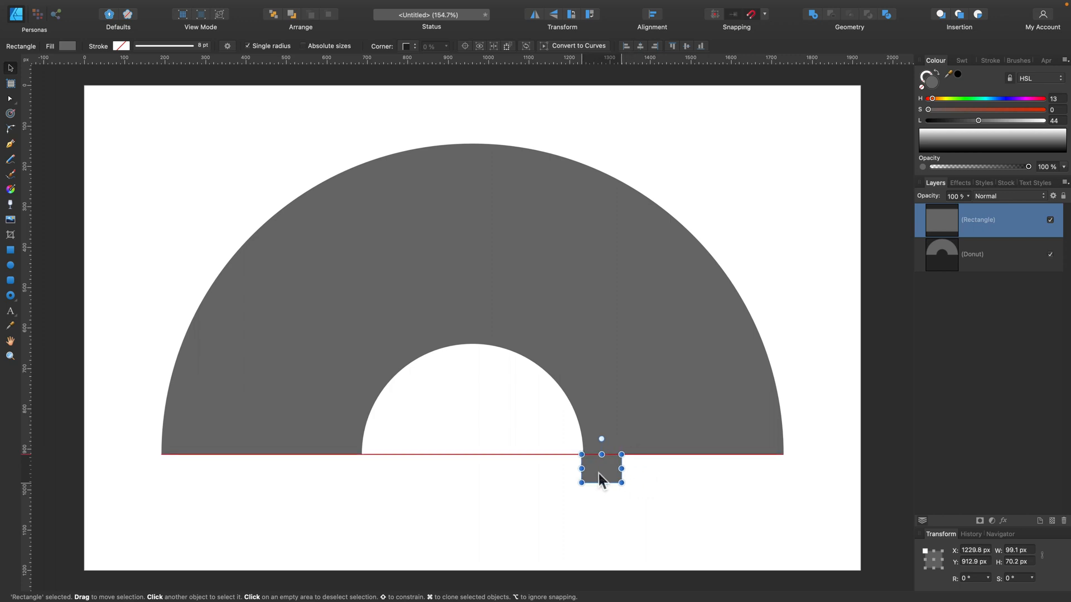
left_click(638, 520)
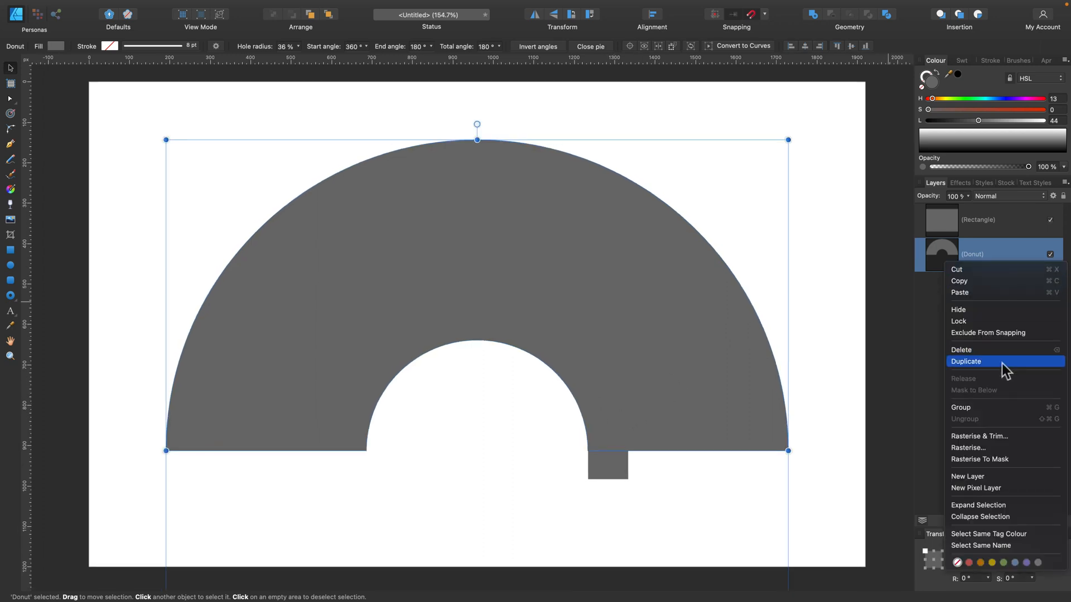
- Duplicate the arch, widen the copy's hole to reveal an inner band, and move the gauge rectangle to the next band edge
left_click(964, 362)
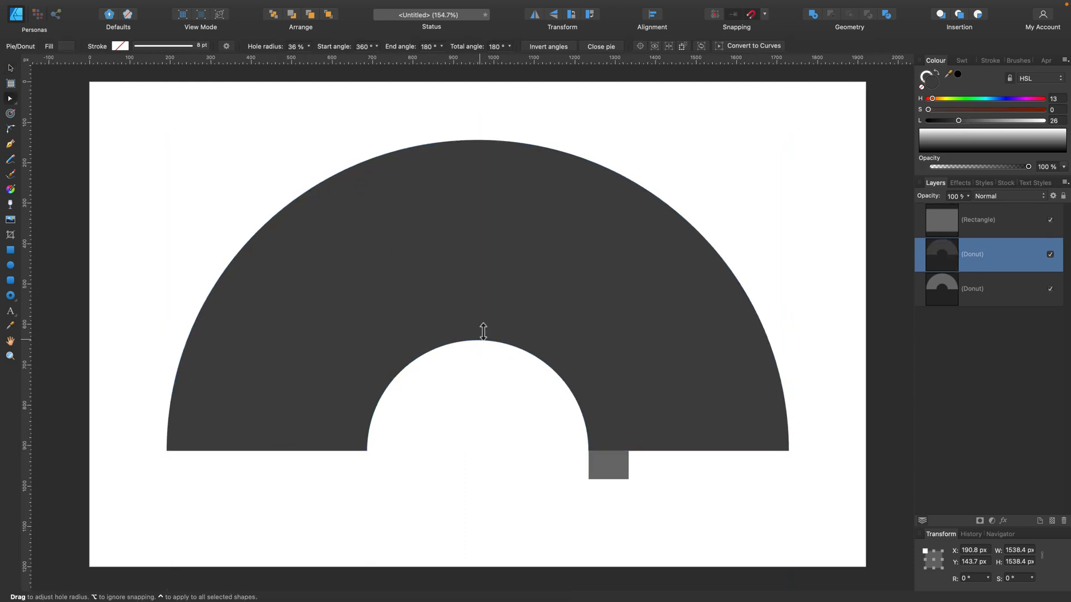
left_click_drag(483, 330, 478, 301)
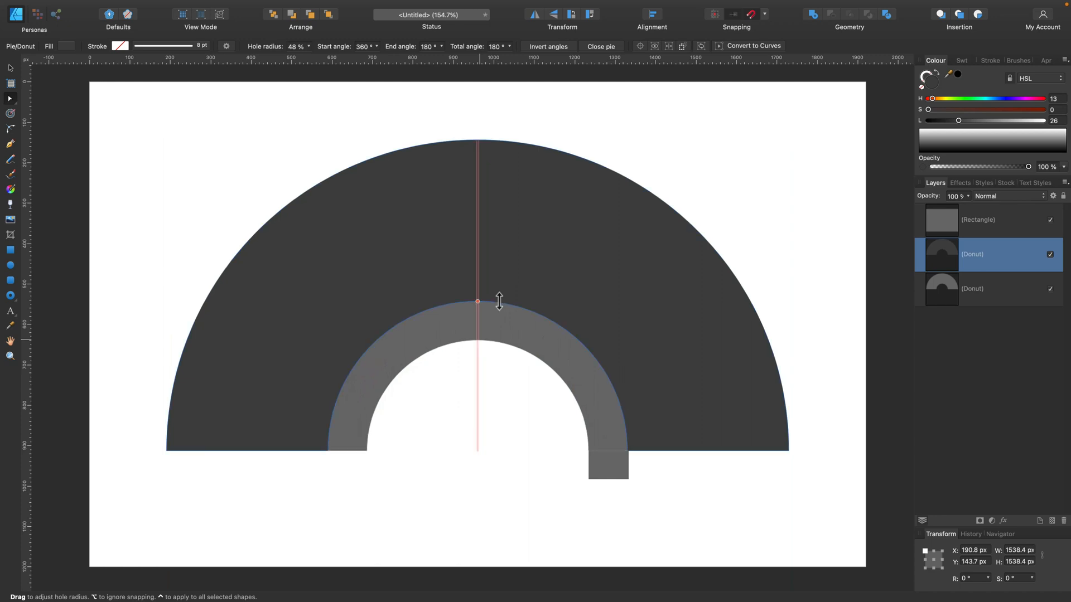
left_click(613, 479)
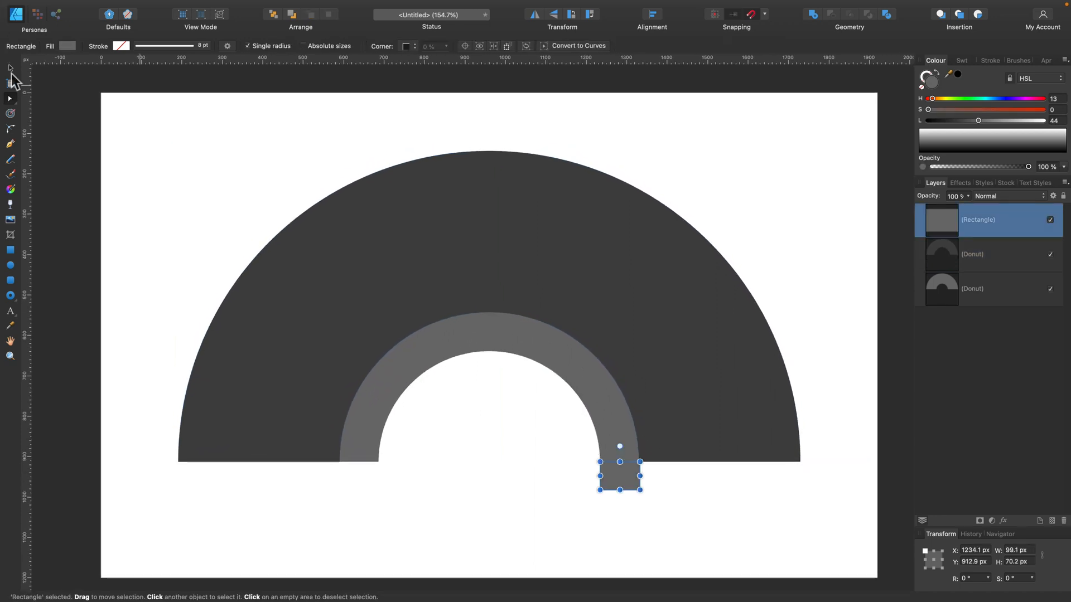
left_click_drag(619, 475, 660, 480)
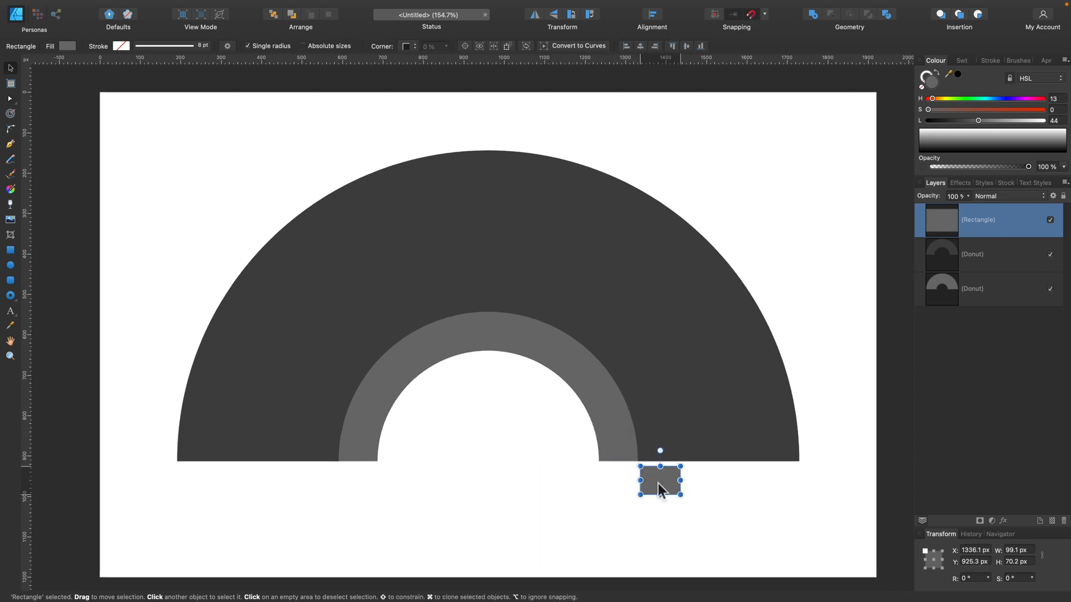
left_click_drag(659, 480, 656, 476)
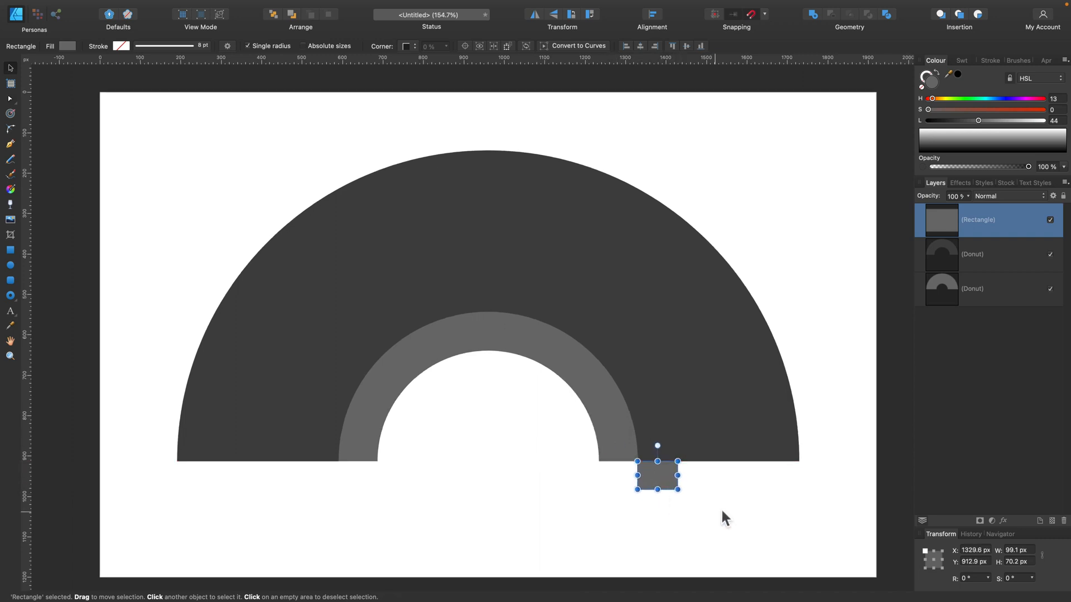
- Duplicate again, widen the new copy's hole to the gauge width, and shift the gauge to the next band's edge
left_click(973, 254)
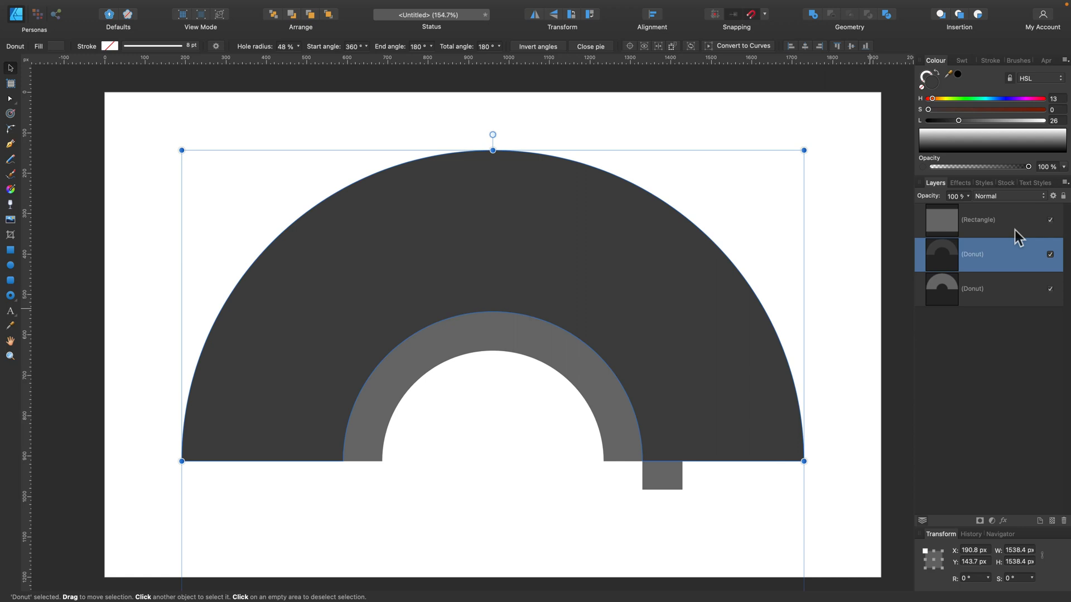
mouse_move(583, 317)
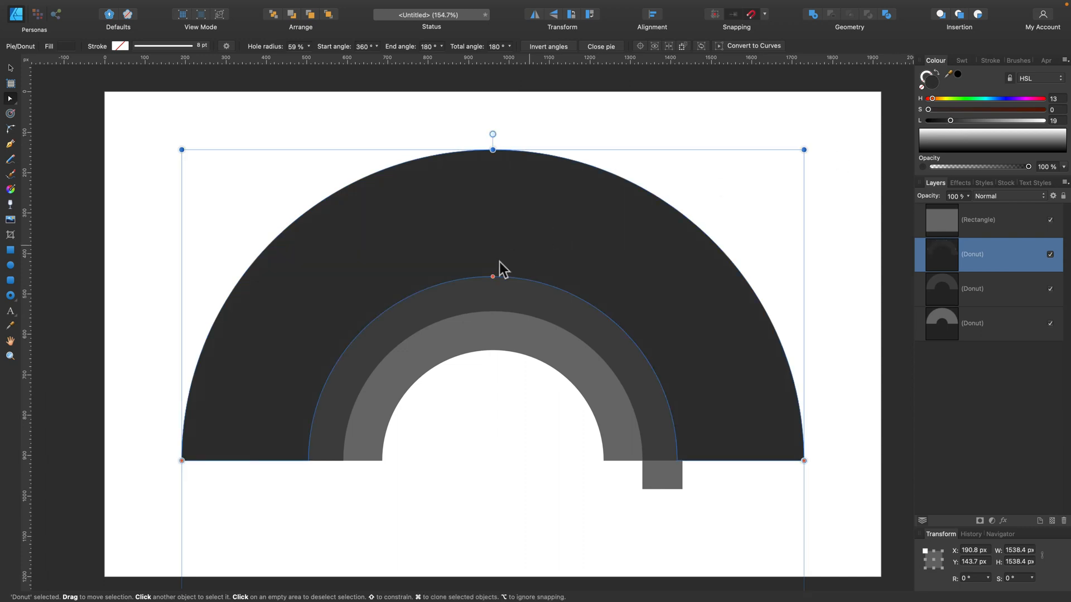
left_click_drag(492, 276, 492, 273)
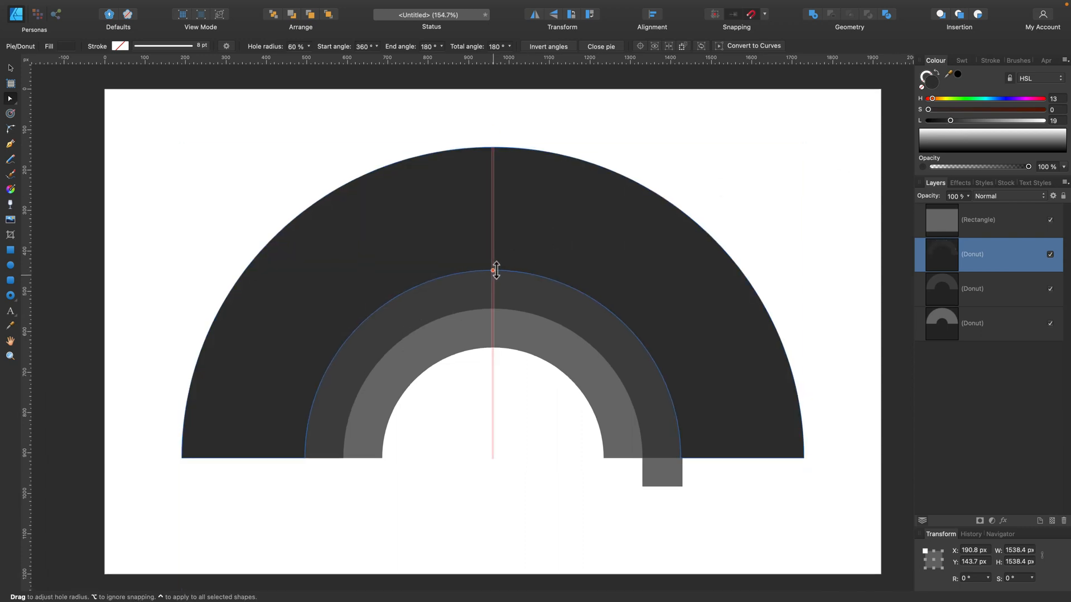
left_click_drag(495, 270, 492, 269)
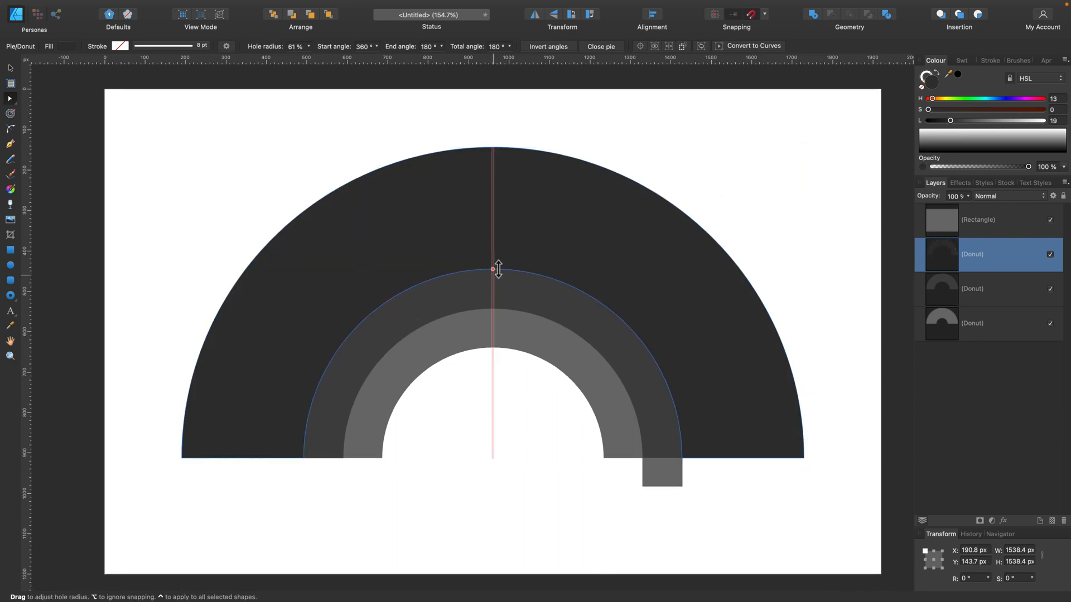
left_click(663, 493)
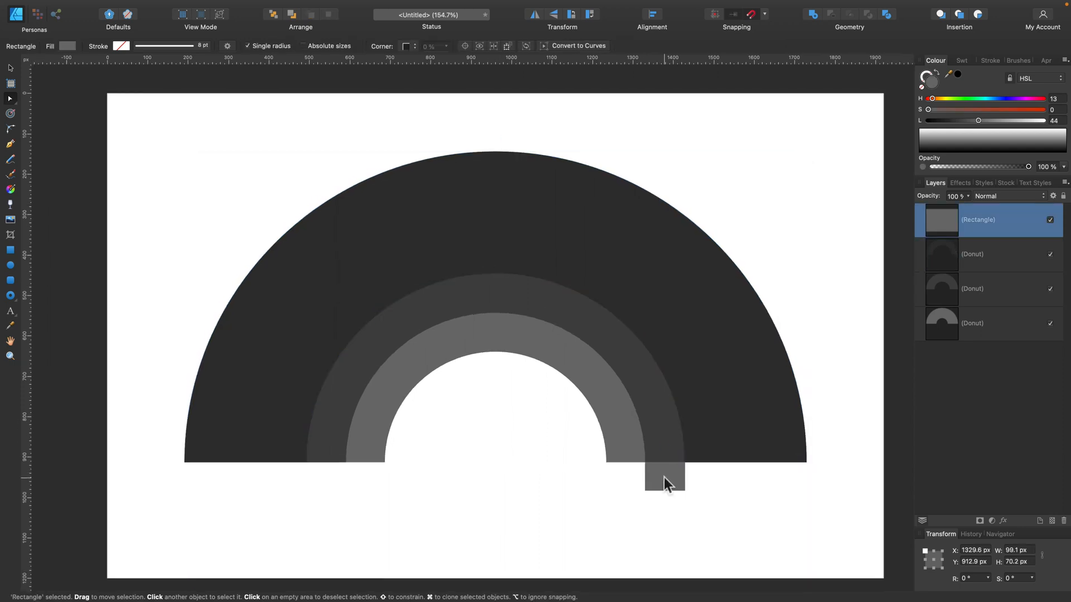
left_click_drag(665, 477, 704, 476)
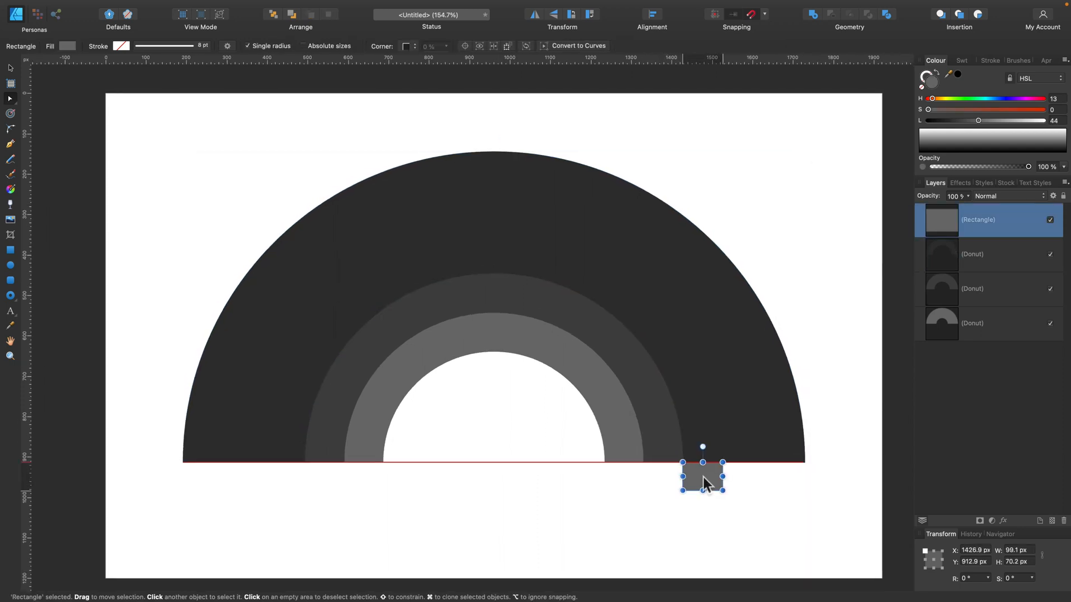
- Add a further band with a slightly darker fill and thinned ring, then park the spacer square at the rainbow's outer right edge
right_click(942, 255)
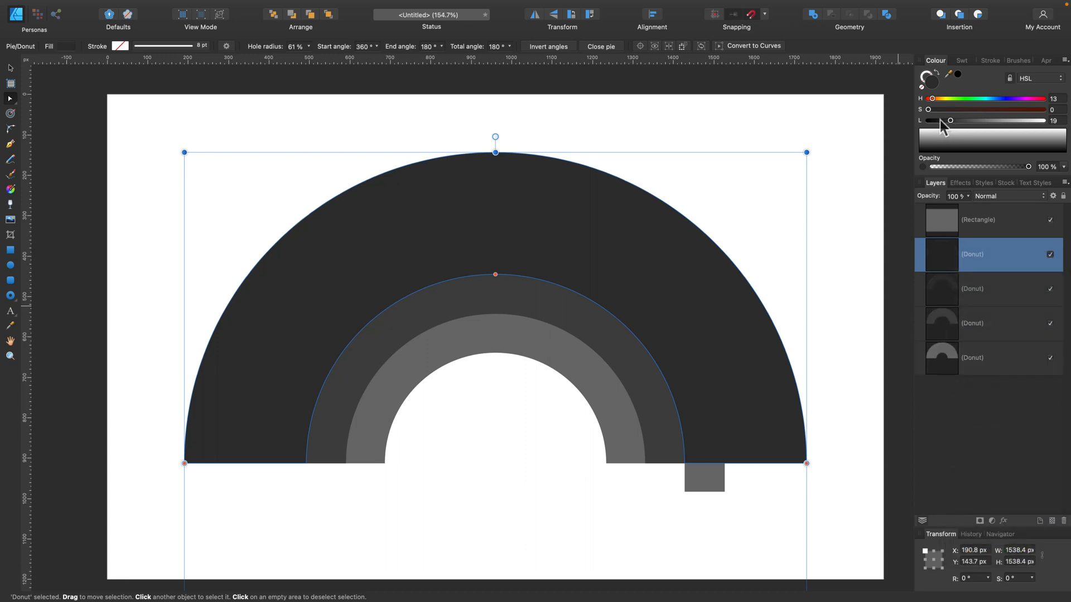
left_click_drag(949, 120, 939, 121)
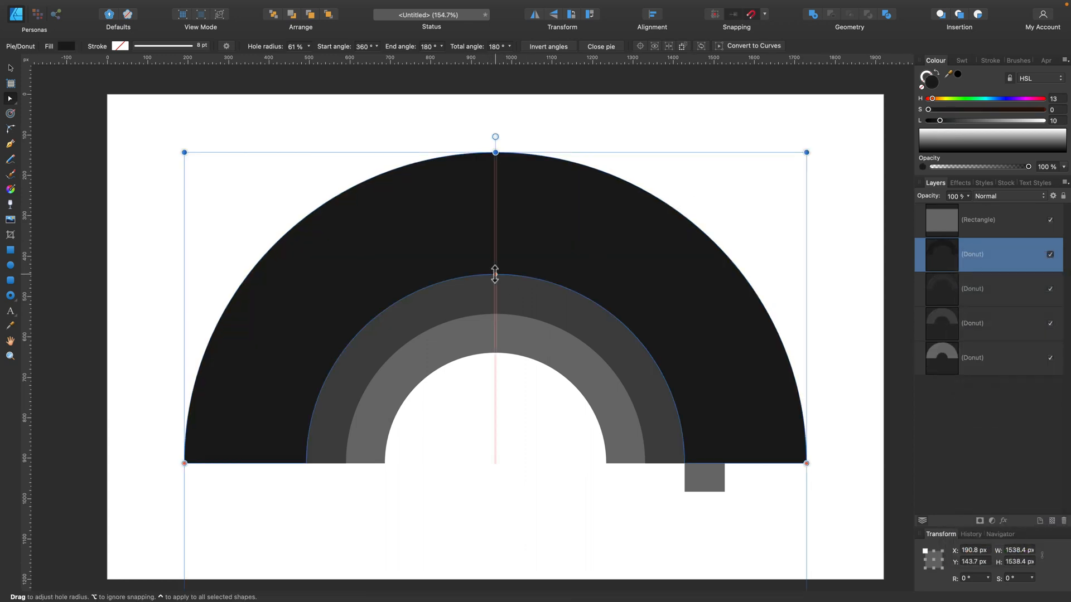
left_click_drag(494, 276, 494, 237)
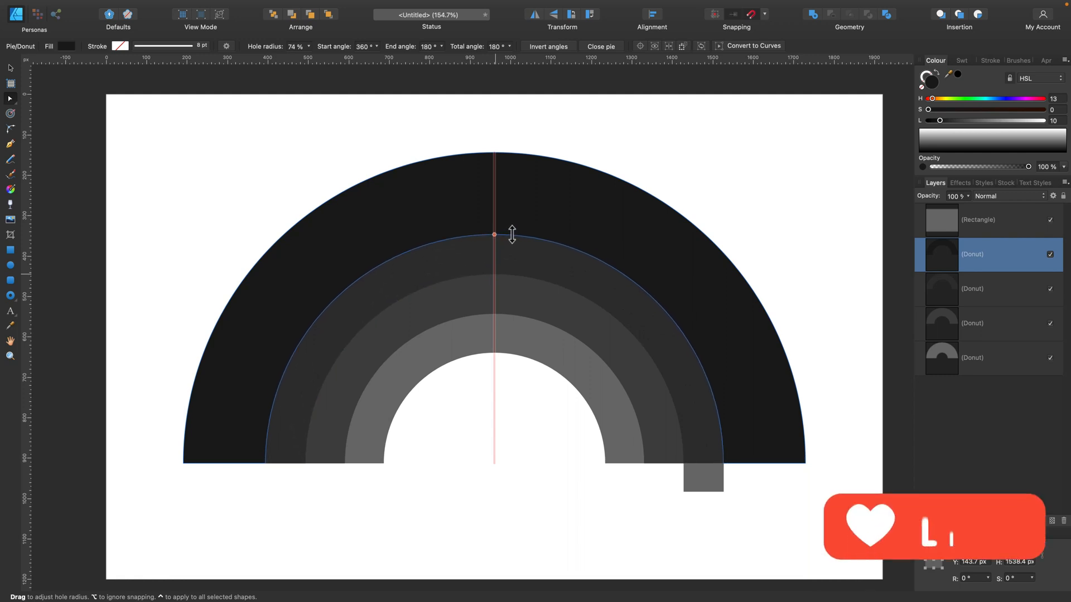
left_click(702, 484)
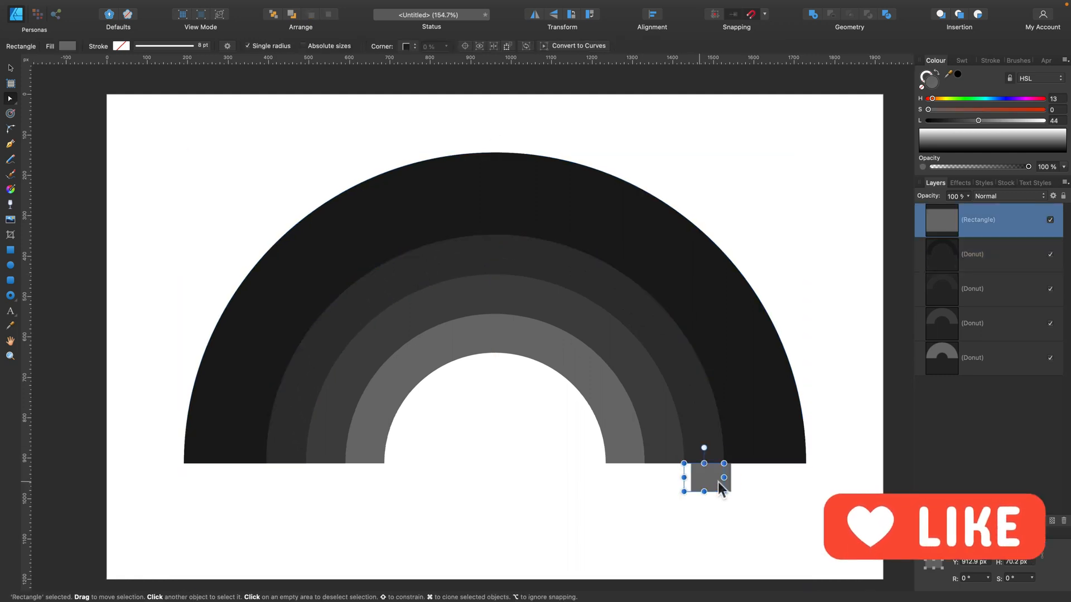
left_click_drag(704, 476, 743, 476)
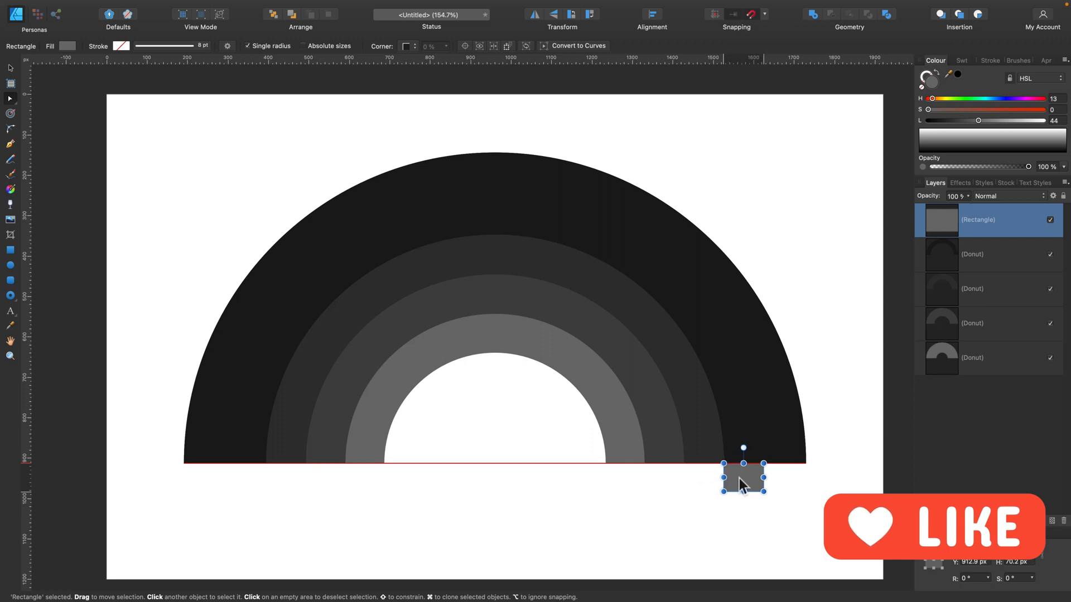
left_click(993, 254)
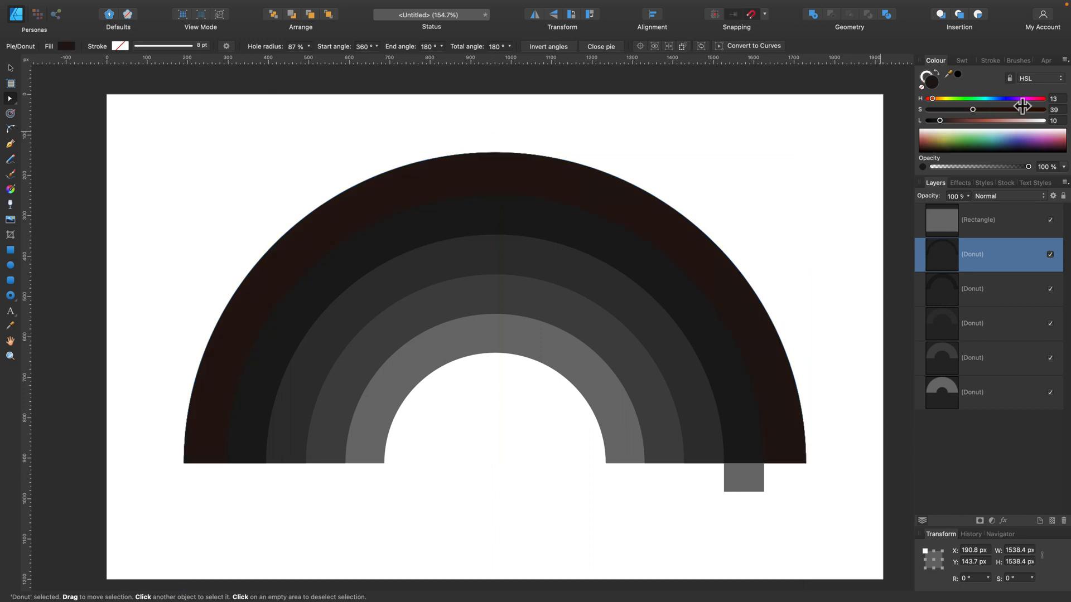
- Recolour the outer band to a bright saturated red with the HSL sliders
left_click_drag(1023, 121, 975, 120)
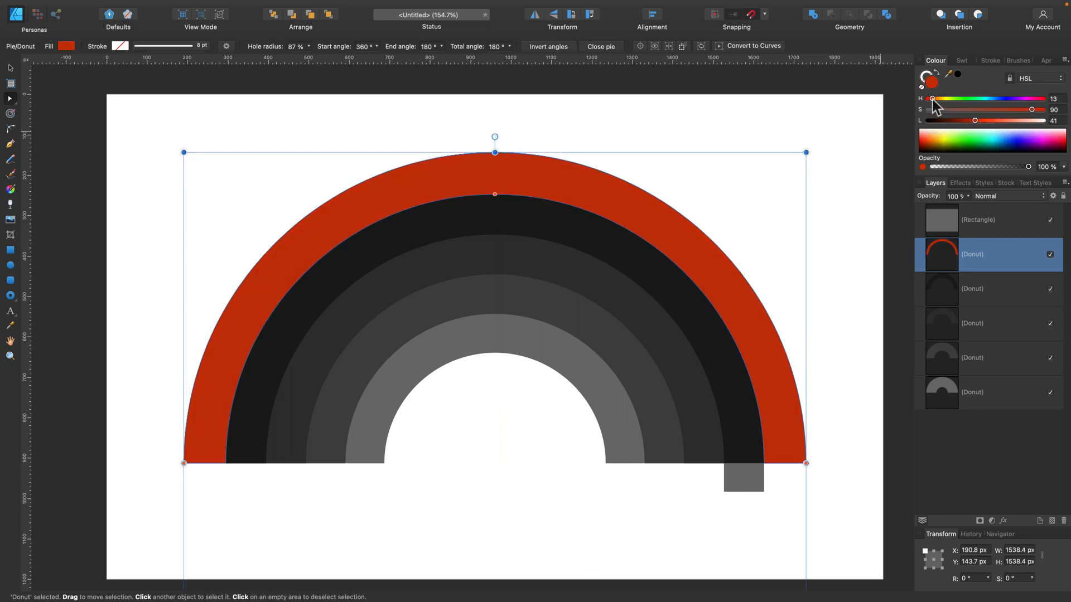
left_click_drag(975, 120, 984, 120)
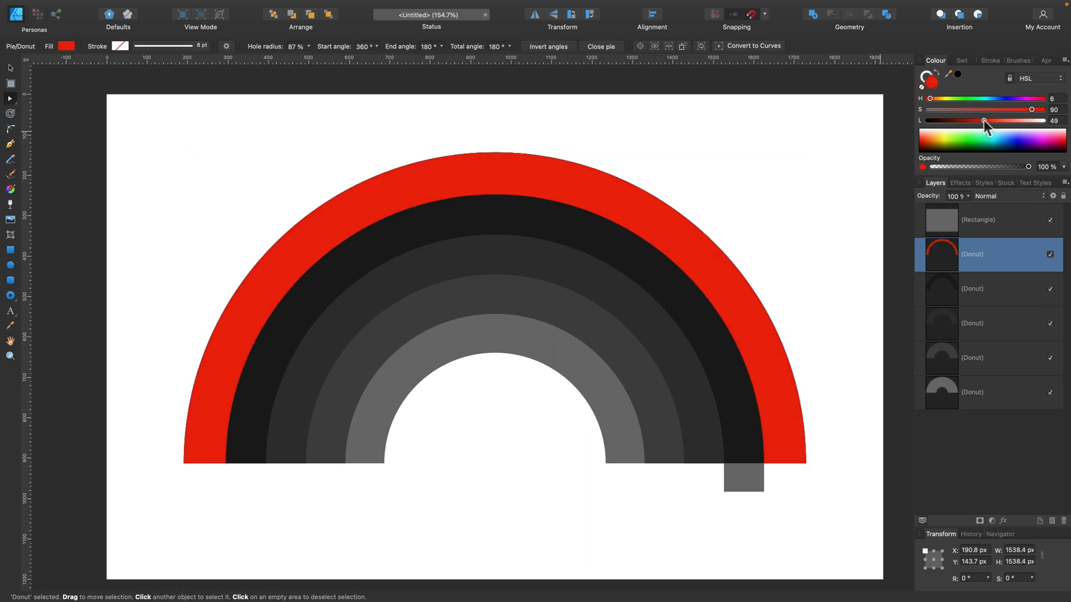
left_click_drag(985, 120, 995, 120)
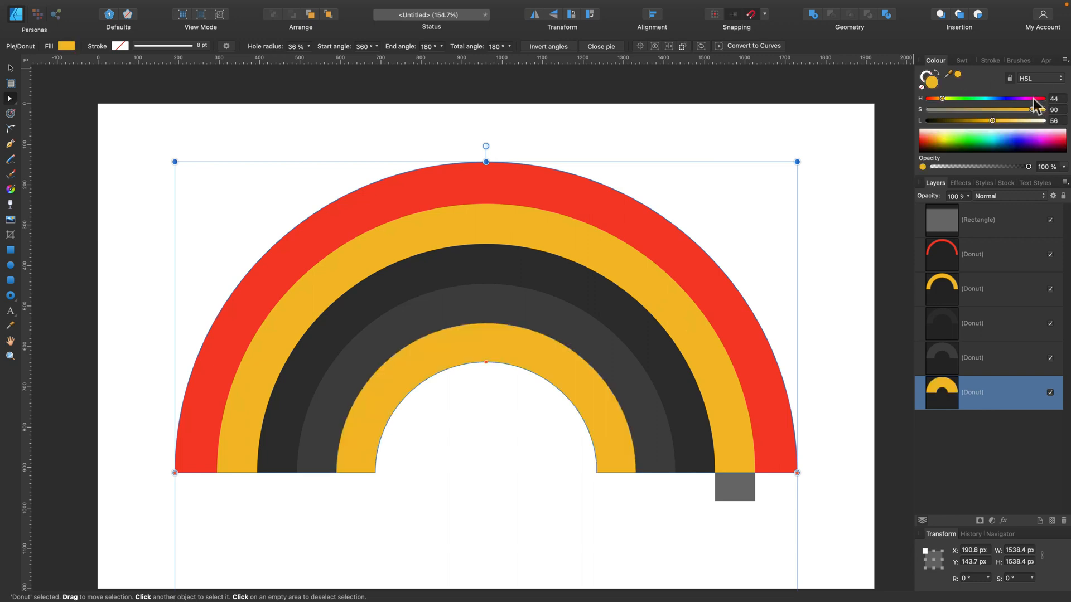
- Turn the innermost band pink and the remaining dark middle band green
left_click_drag(1010, 99, 1036, 98)
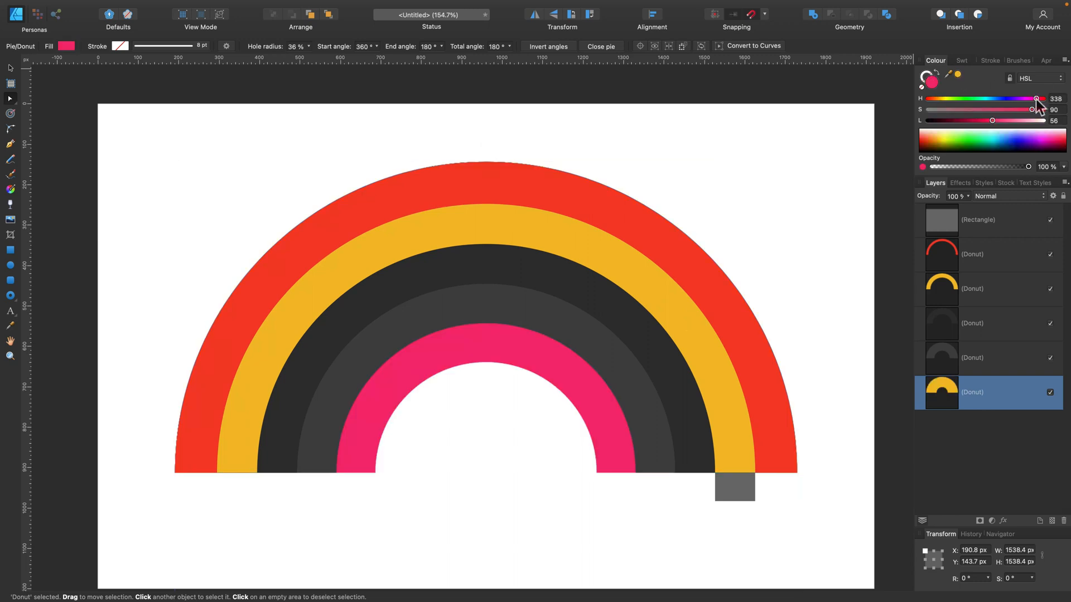
left_click_drag(1036, 98, 1038, 99)
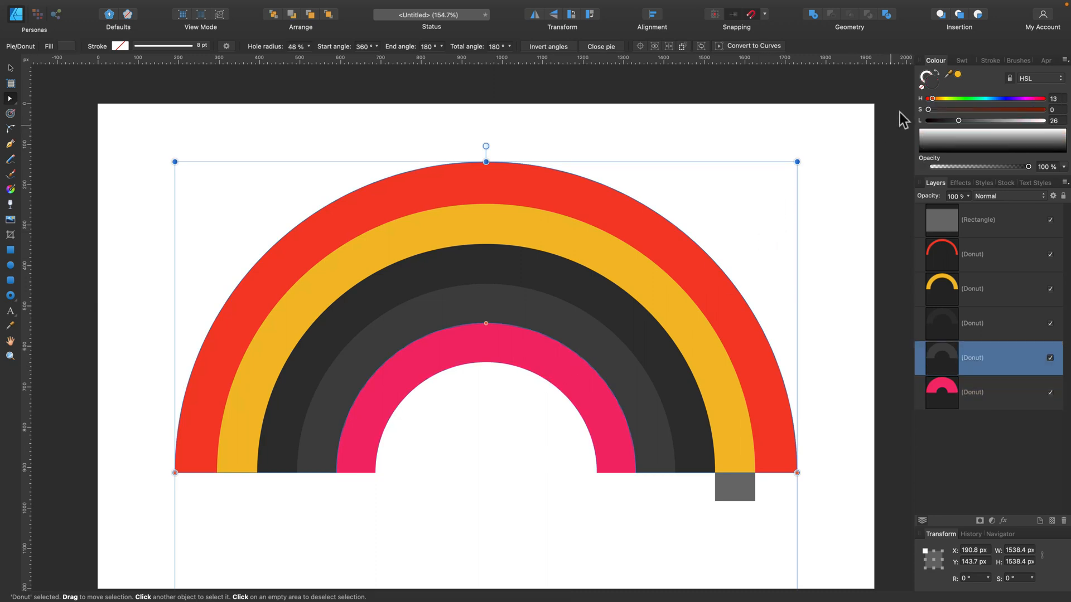
mouse_move(977, 78)
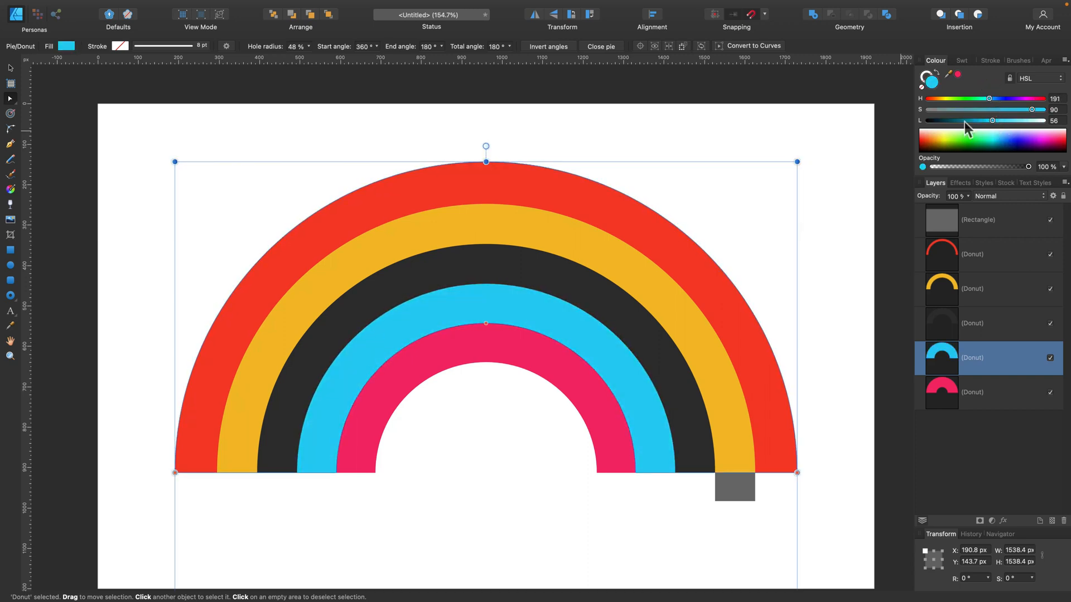
left_click(988, 323)
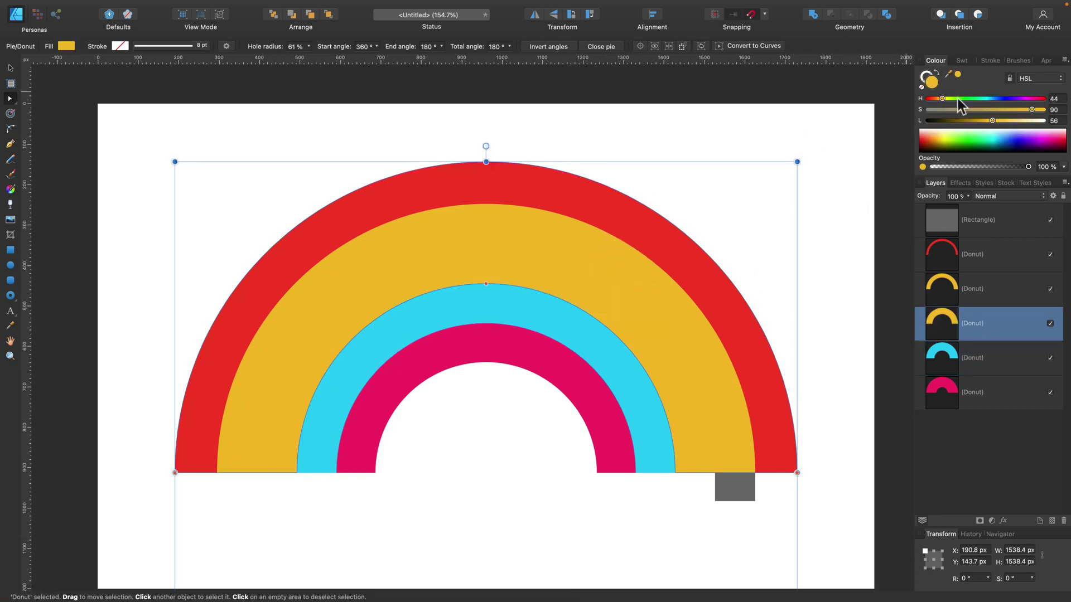
left_click_drag(942, 98, 956, 98)
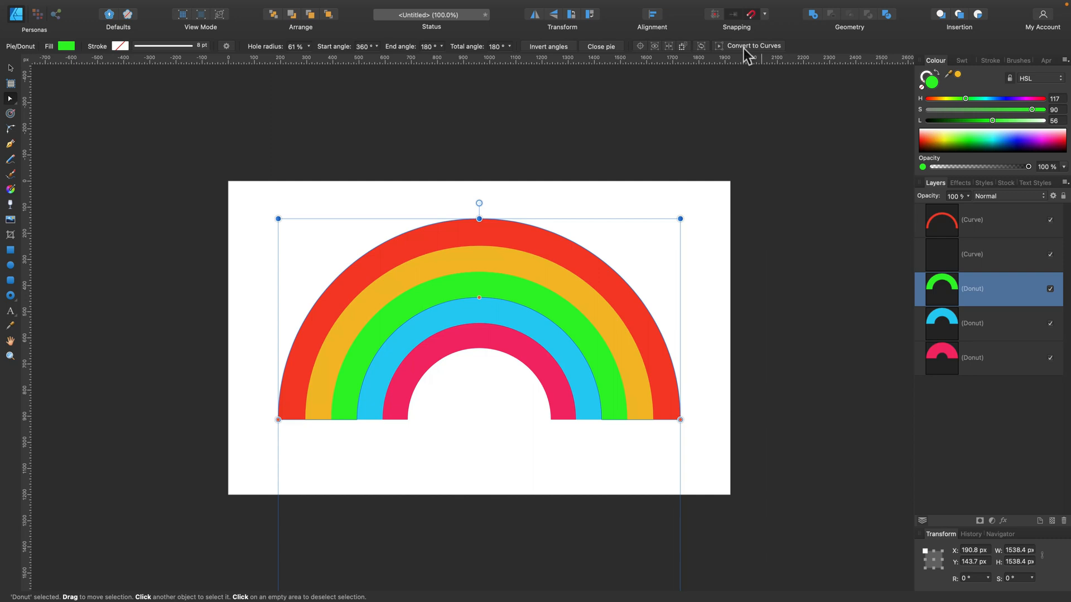
- Convert the donuts to curves and give the outer band a linear gradient fill
left_click(754, 45)
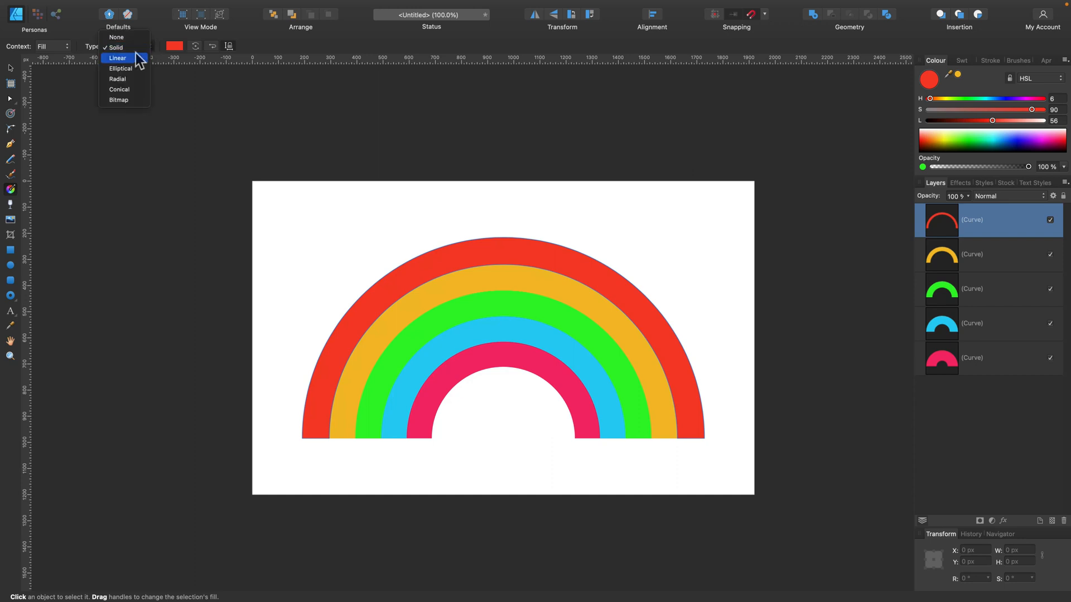
left_click(117, 58)
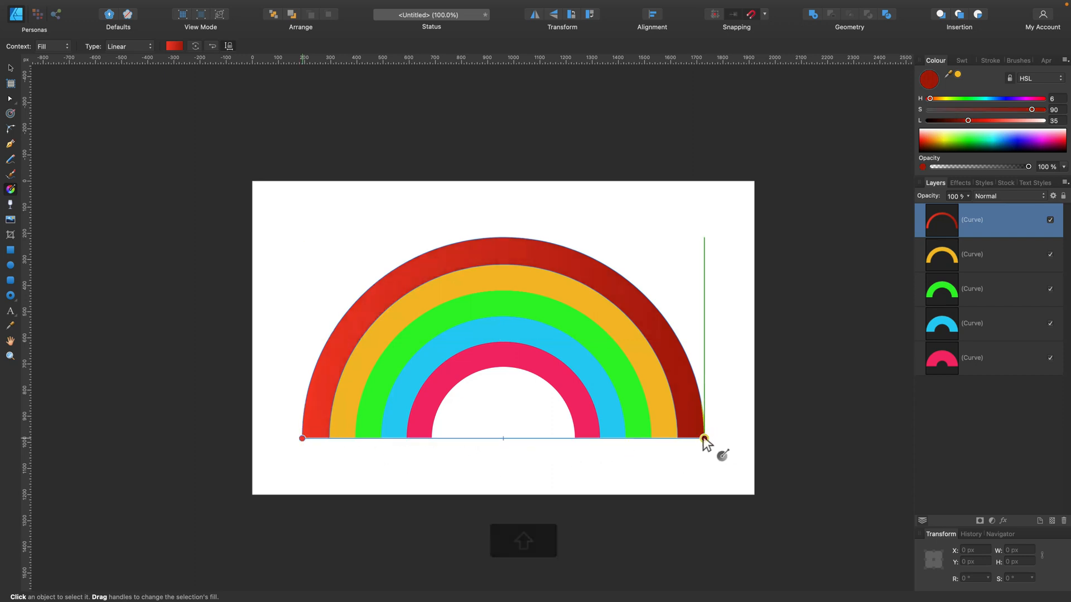
left_click(171, 46)
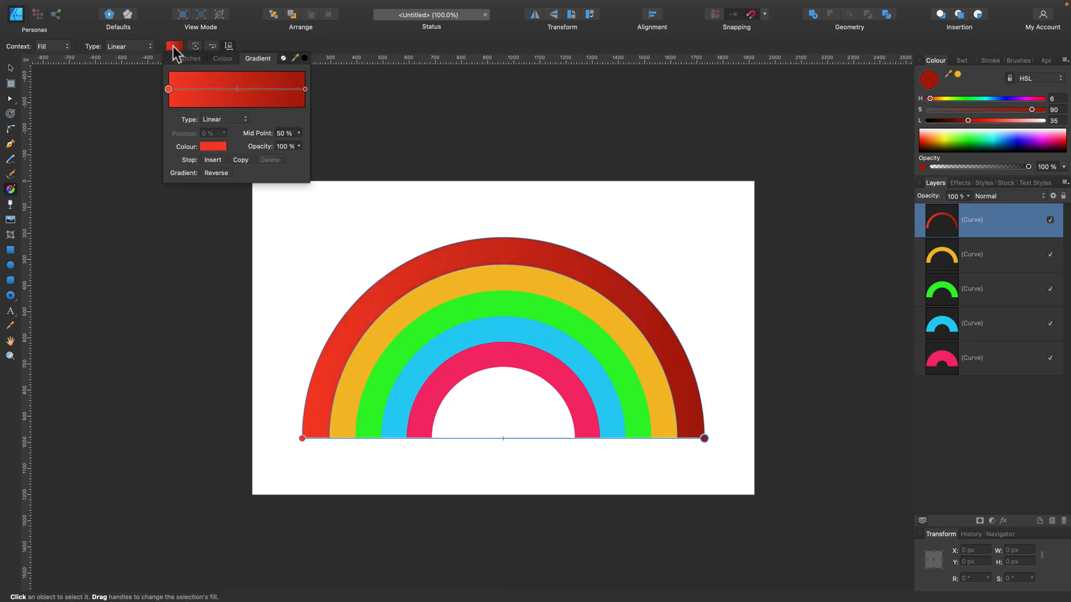
- Recolour the gradient's end stop to fully saturated orange and switch the gradient to radial
left_click(305, 89)
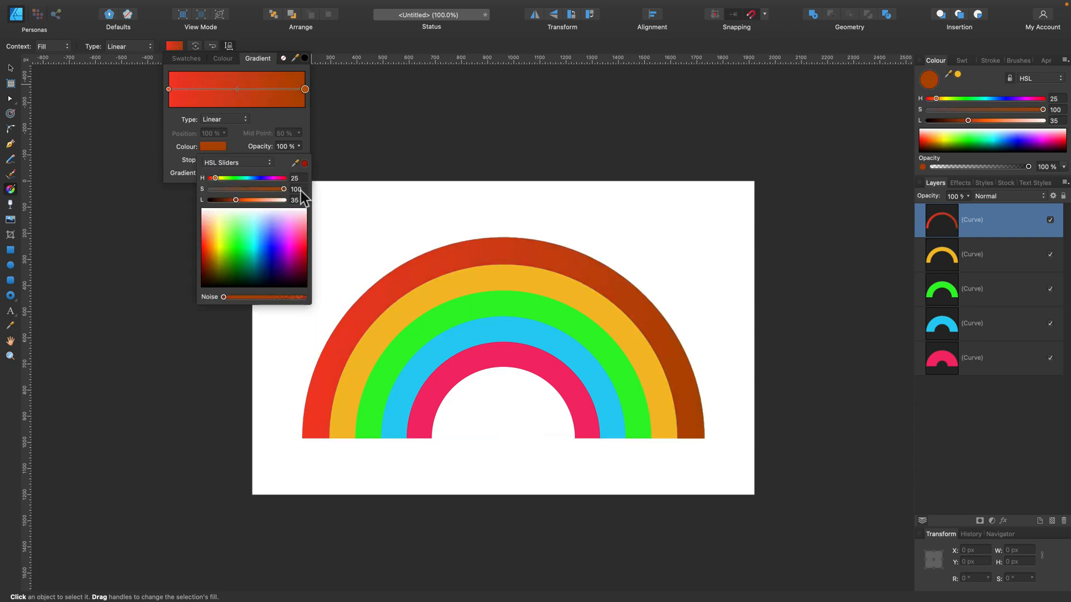
left_click_drag(235, 199, 249, 200)
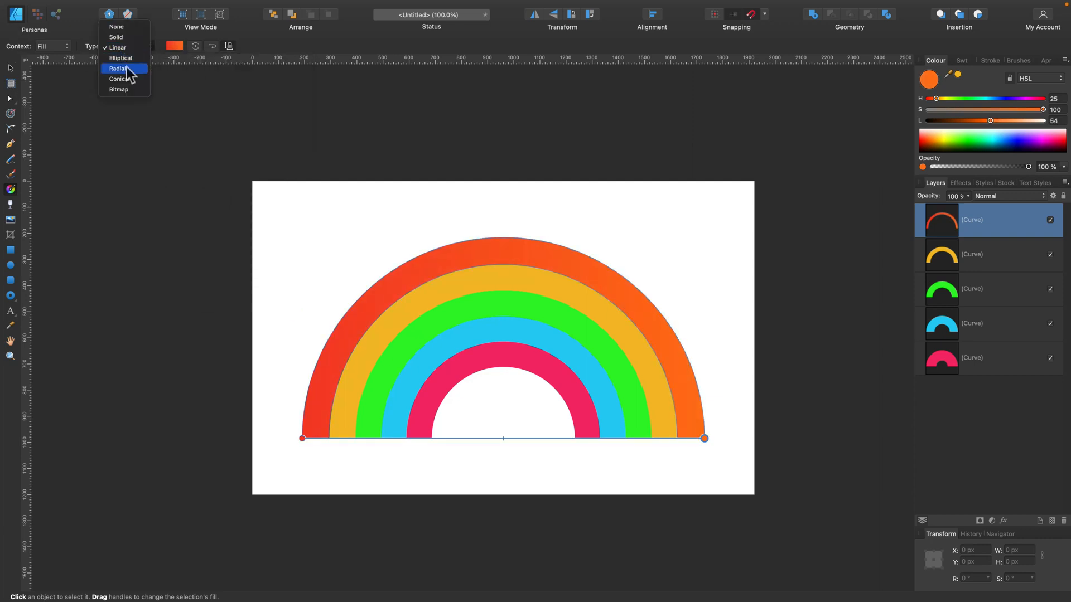
left_click(117, 70)
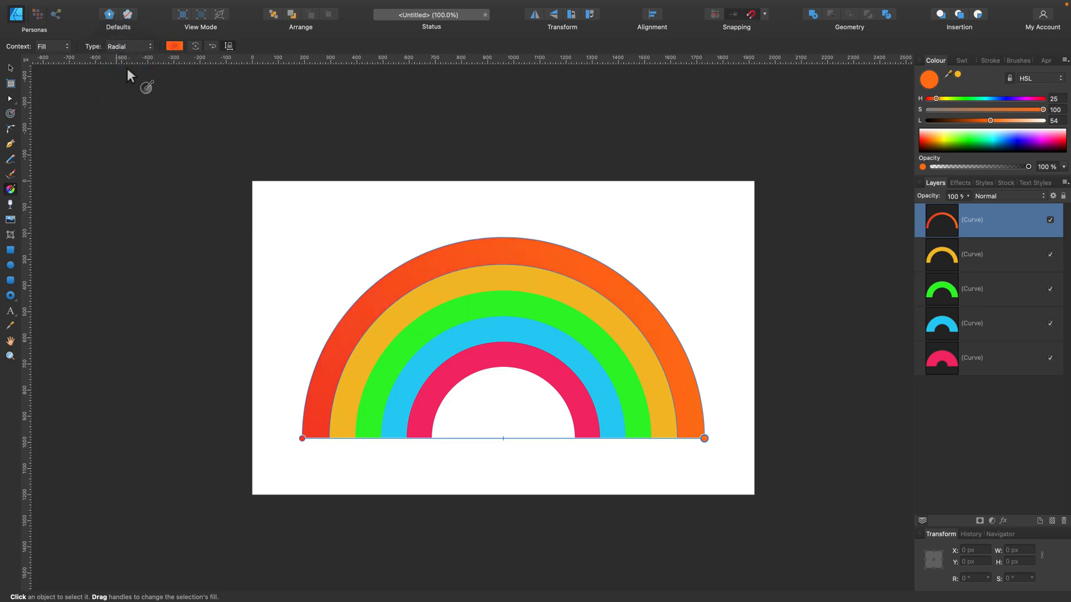